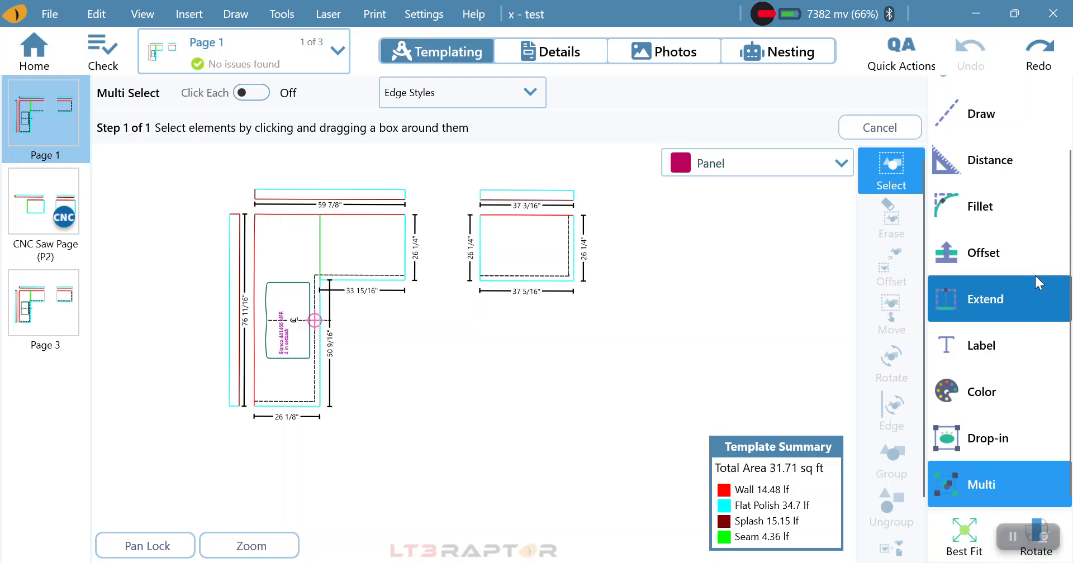
Box-select the 37 3/16" piece with its splash and copy it for multi paste
left_click_drag(461, 356, 530, 402)
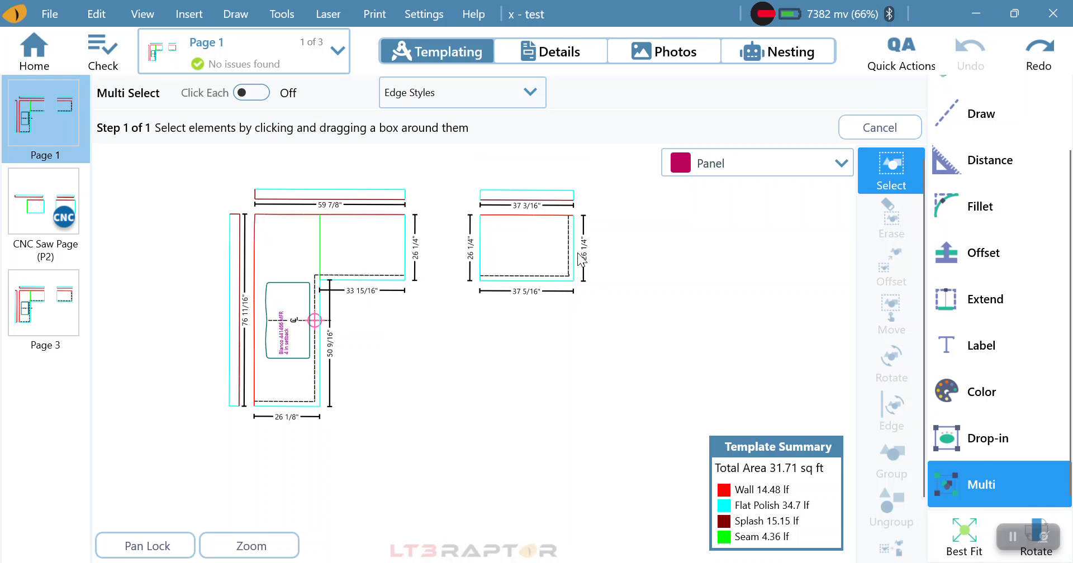
left_click(527, 247)
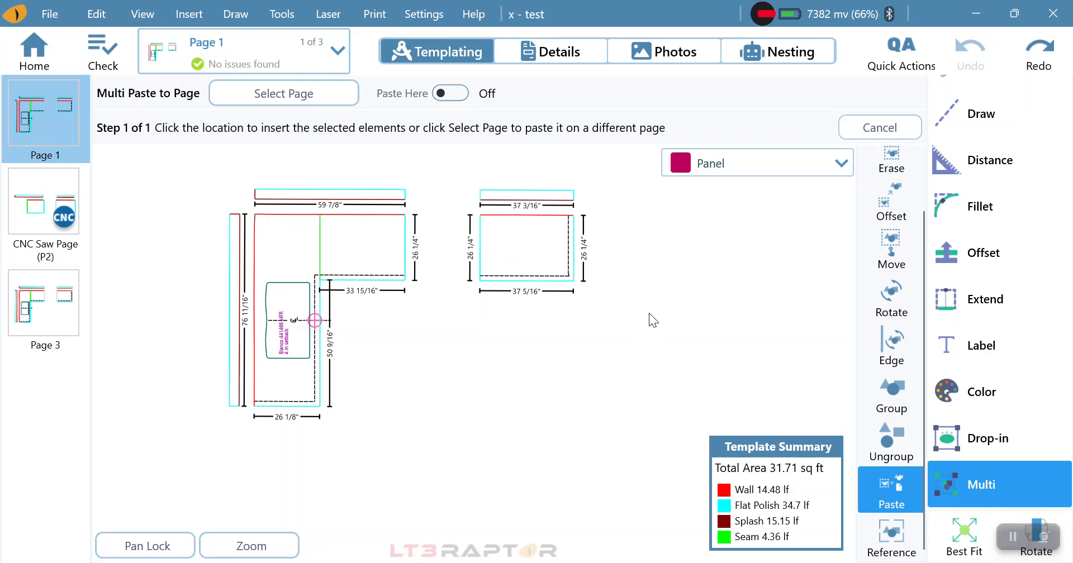
Paste a copy to the right of the original on Page 1, rotated to 135°
left_click(290, 93)
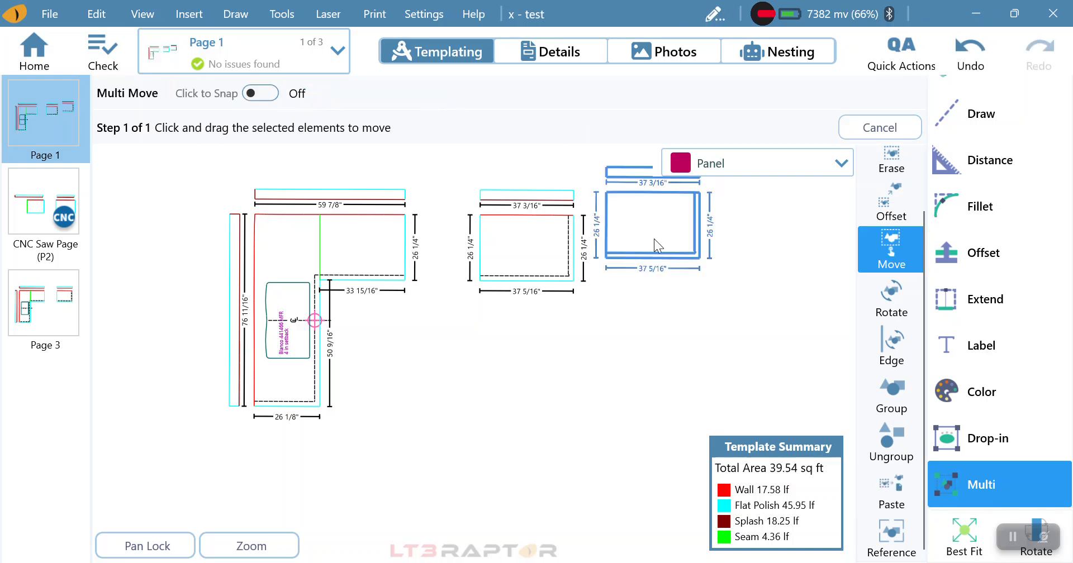
left_click_drag(652, 228, 683, 250)
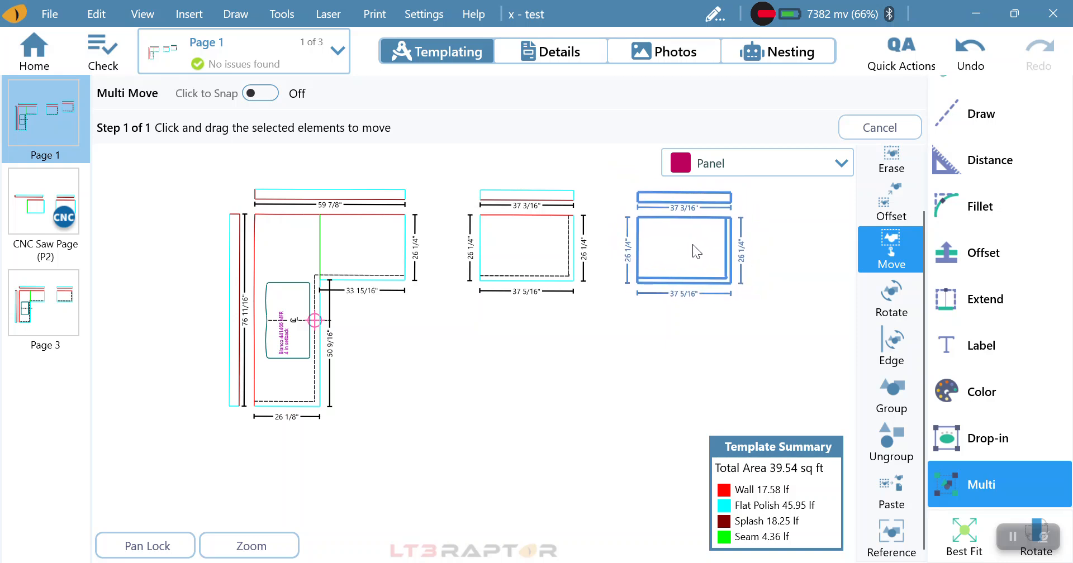
left_click(681, 248)
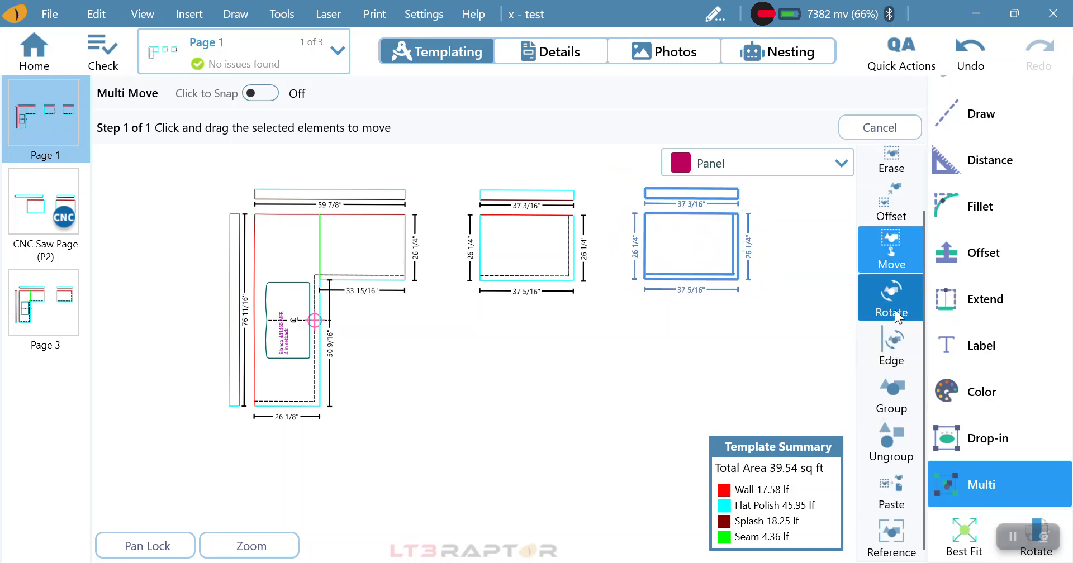
left_click(890, 298)
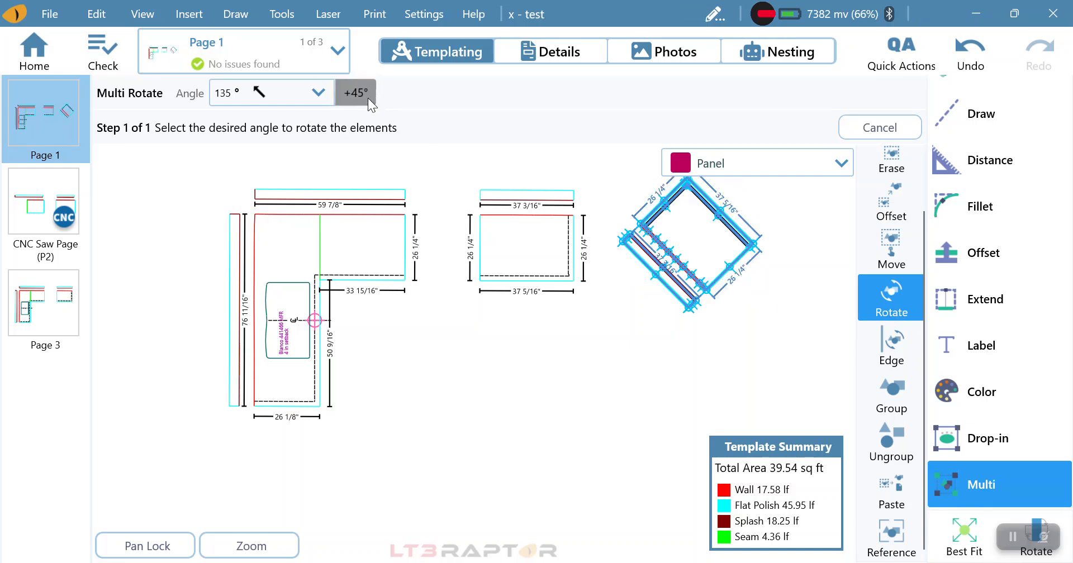
left_click(355, 93)
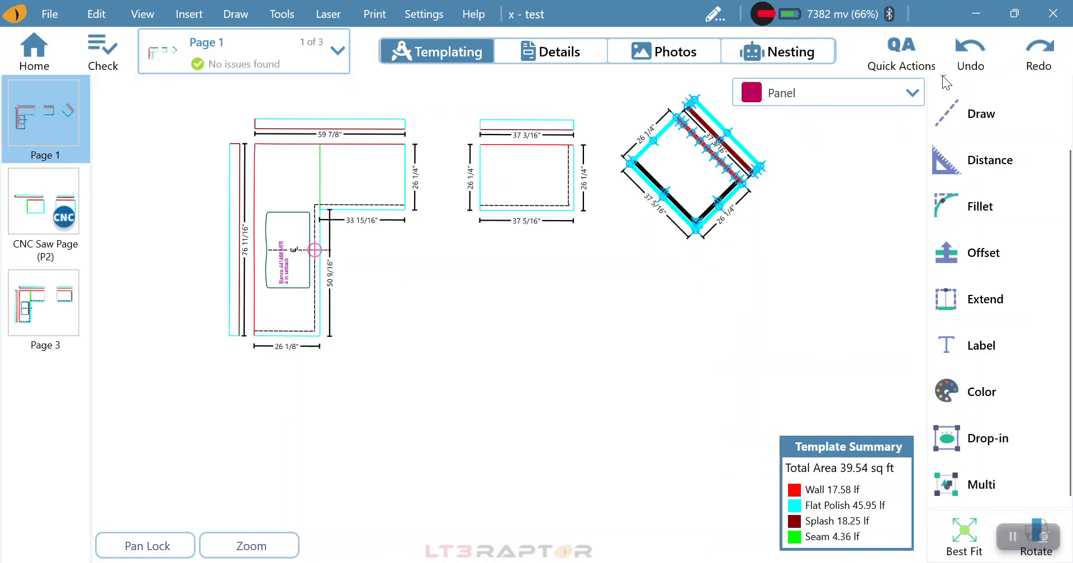
Undo the rotated copy, recopy the small piece and splash, and turn Paste Here off
left_click(968, 51)
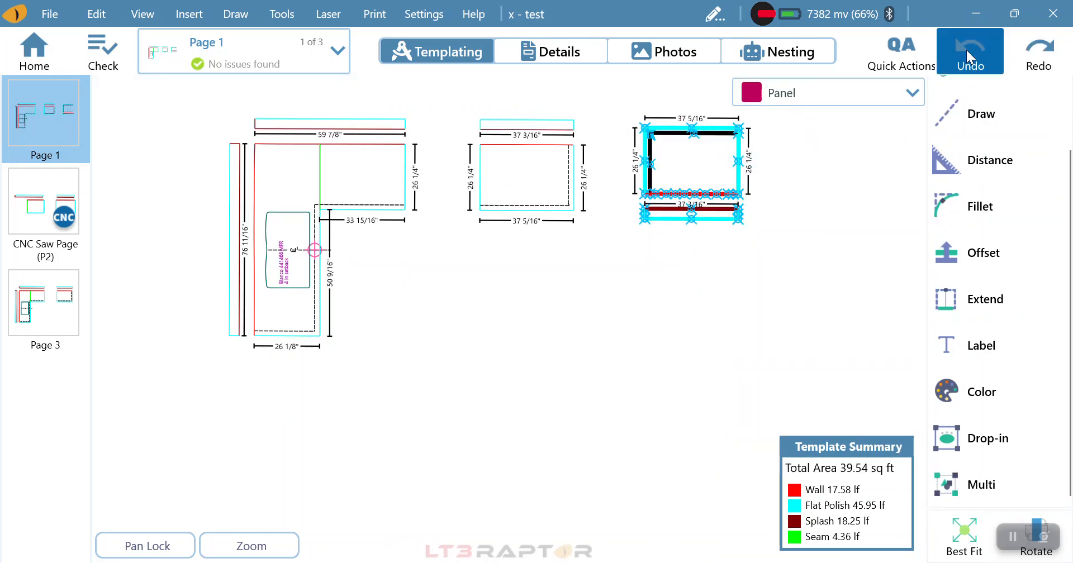
left_click(970, 51)
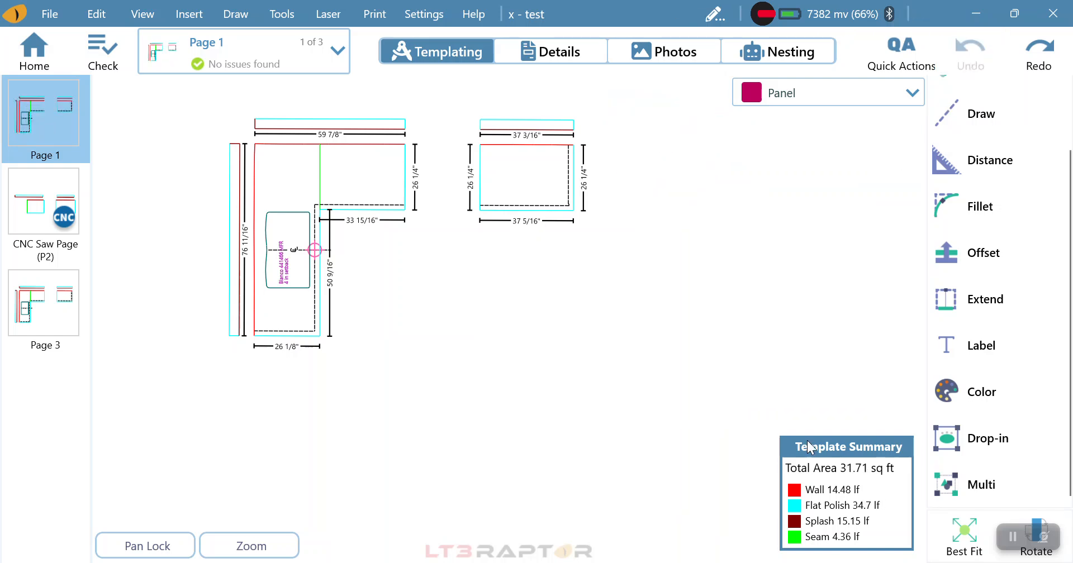
left_click(979, 483)
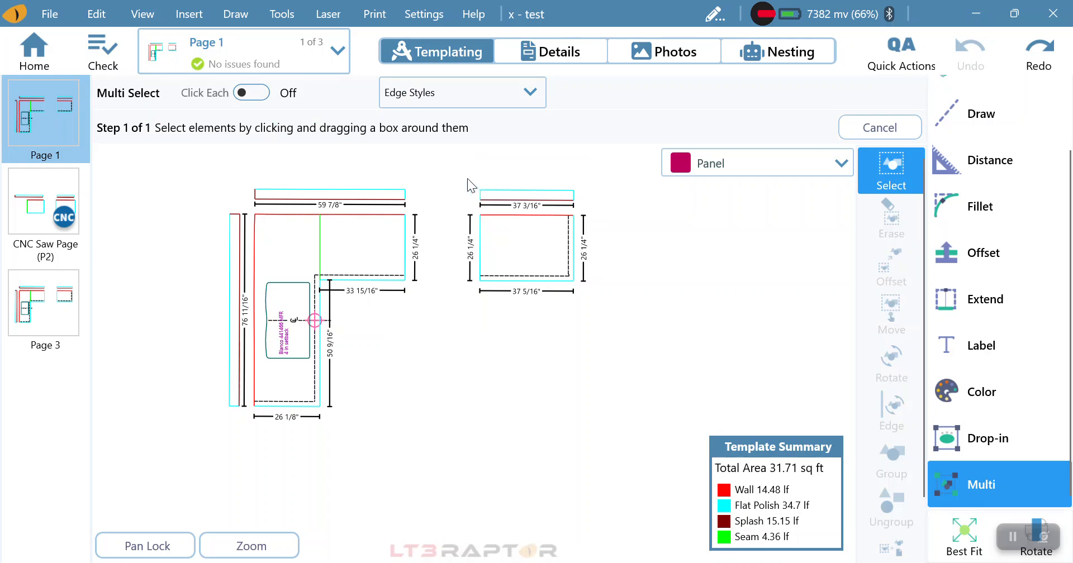
left_click_drag(452, 176, 619, 353)
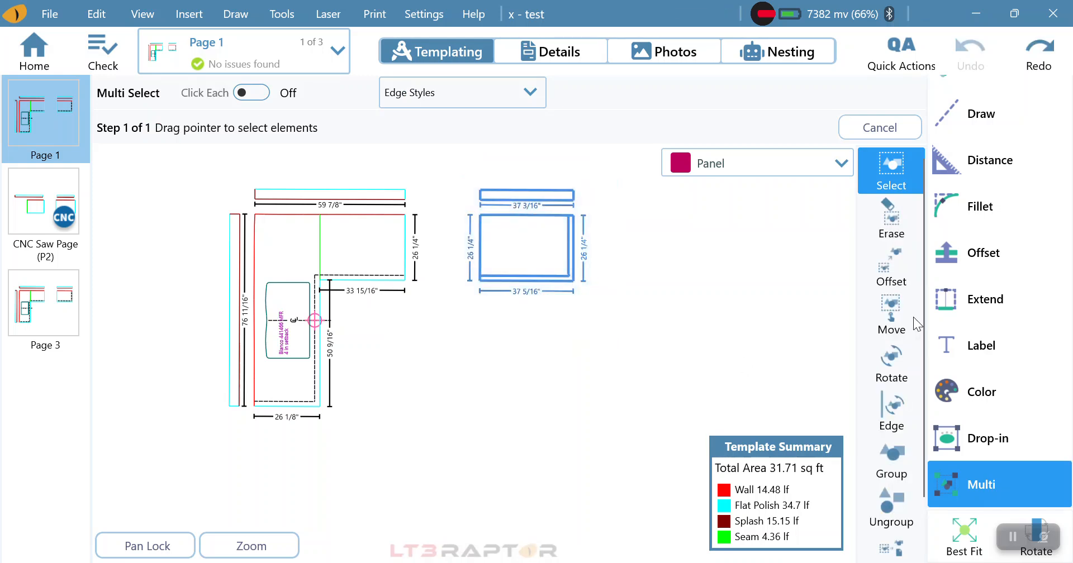
left_click(890, 490)
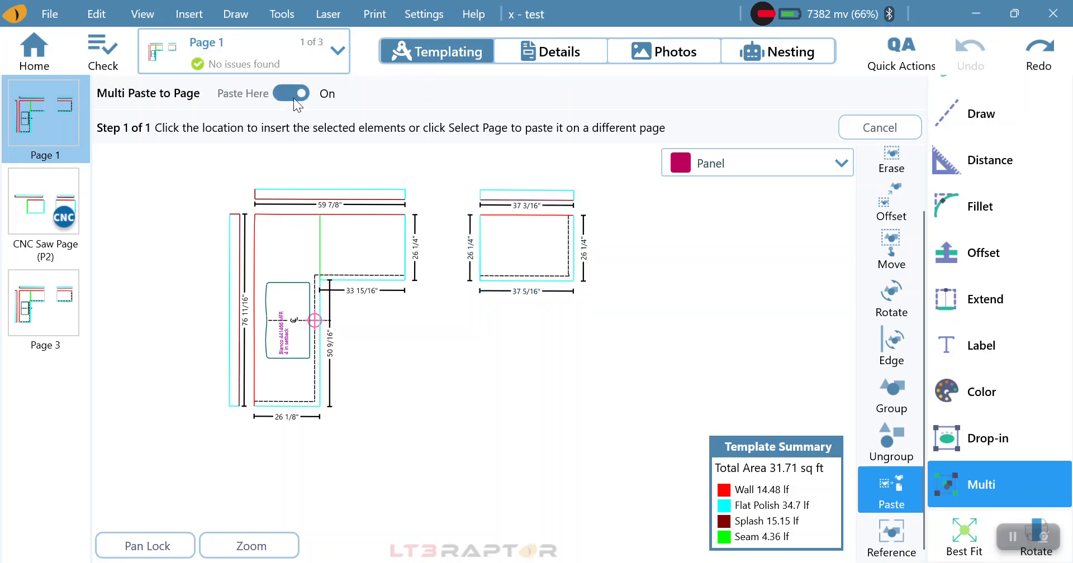
left_click(290, 93)
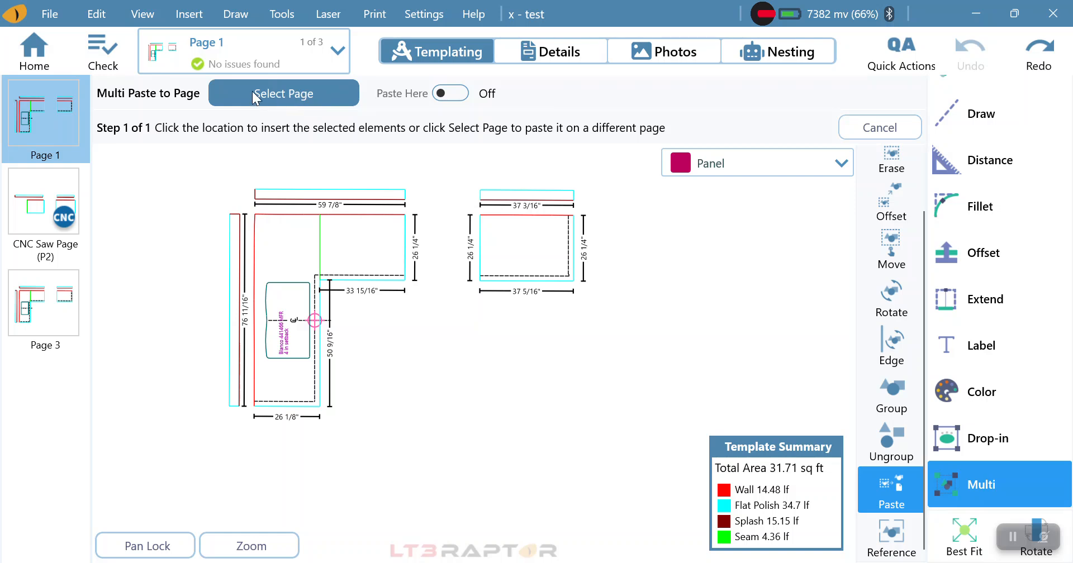
Paste the small piece and splash onto Page 3, placed below the existing small piece
left_click(283, 93)
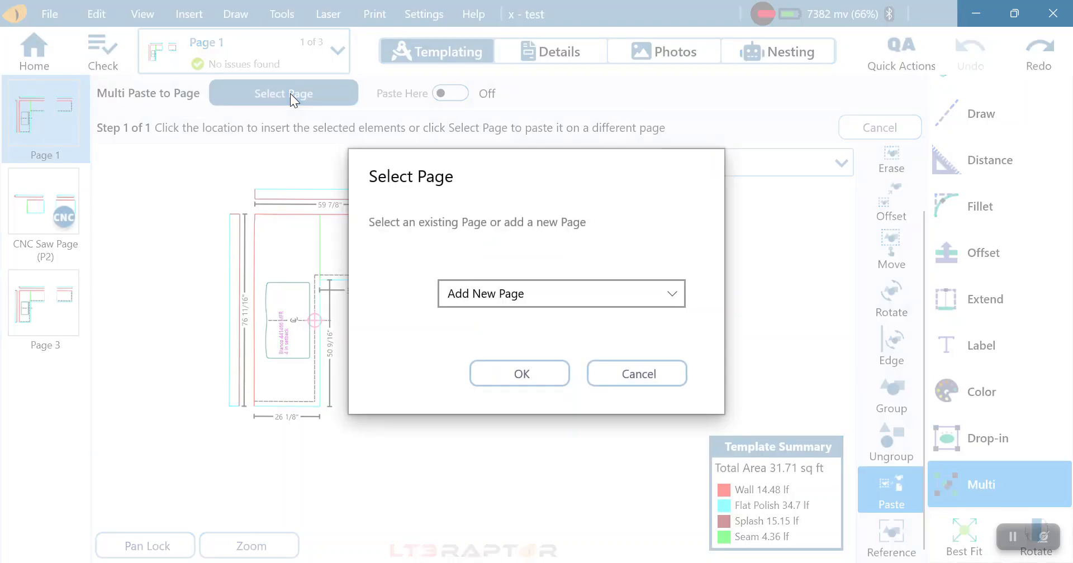
left_click(561, 293)
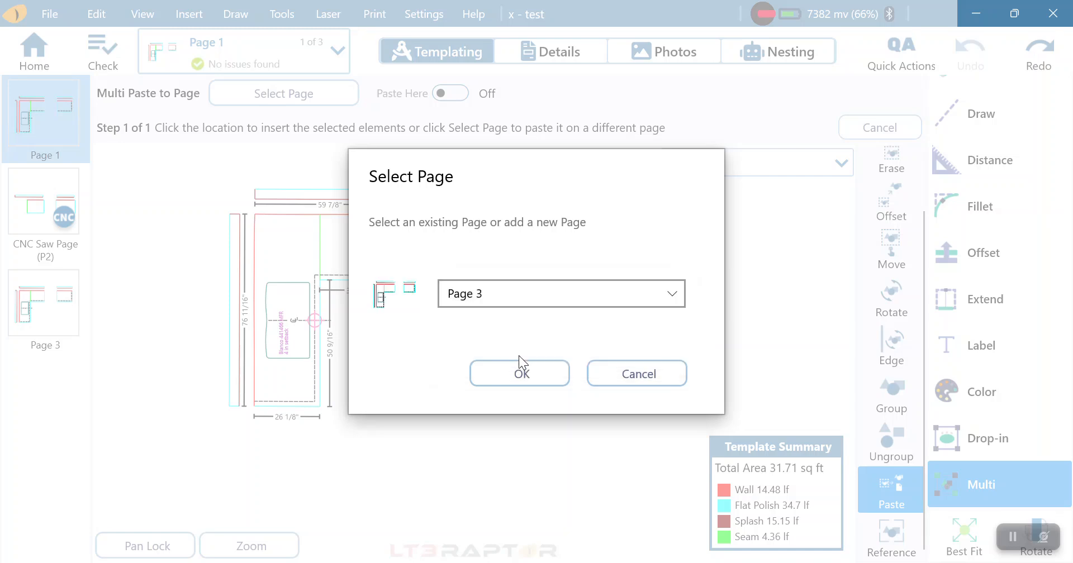
left_click(519, 373)
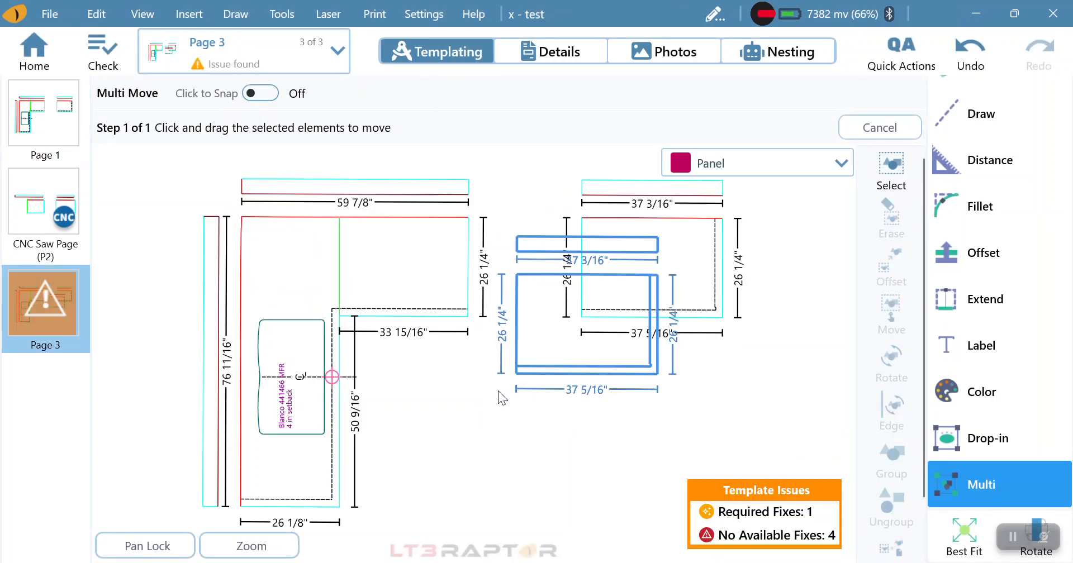
mouse_move(585, 310)
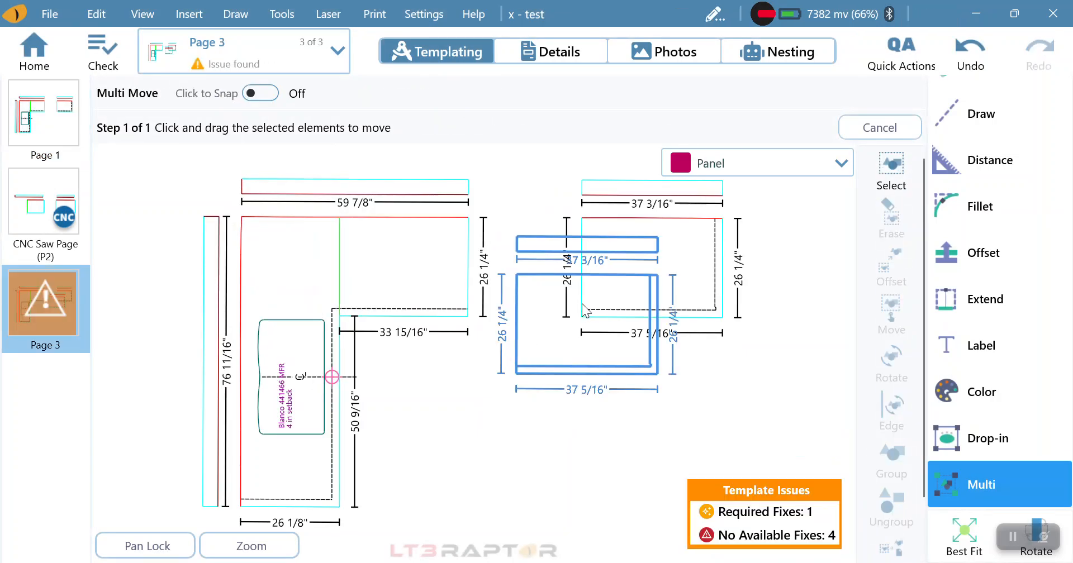
left_click_drag(585, 311, 534, 448)
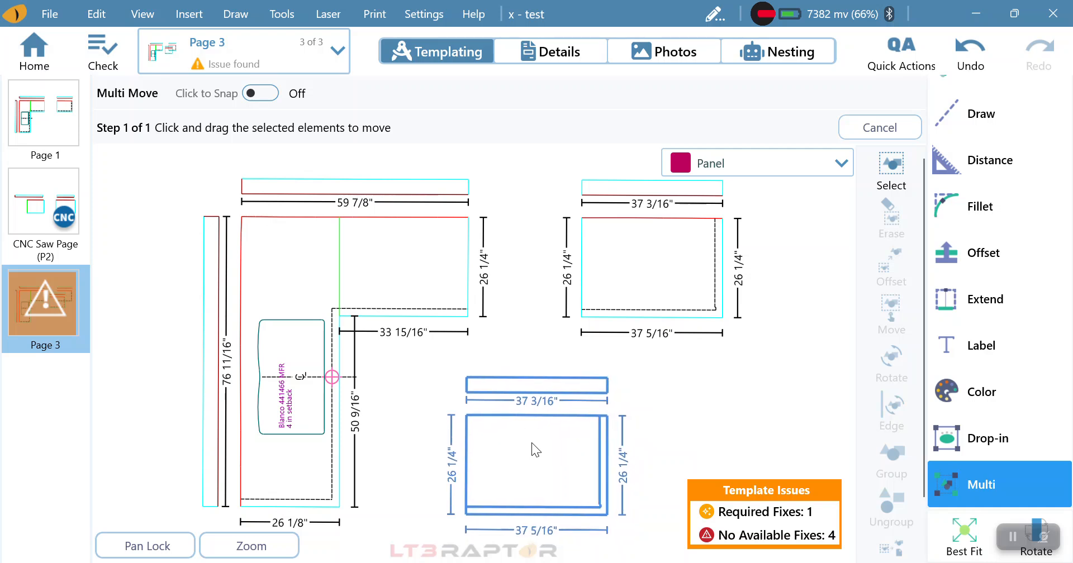
left_click_drag(536, 449, 556, 437)
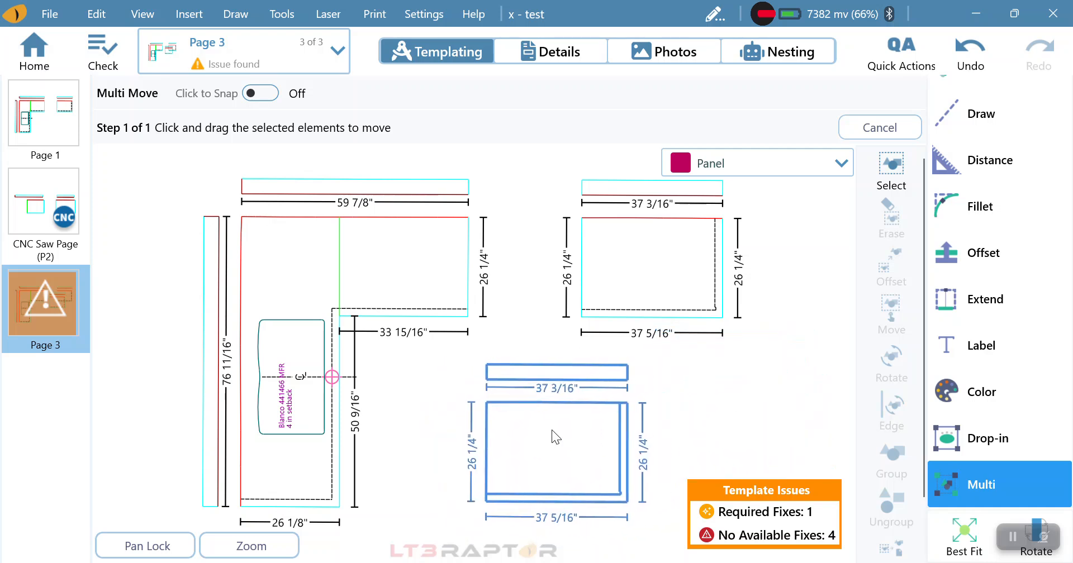
left_click(557, 452)
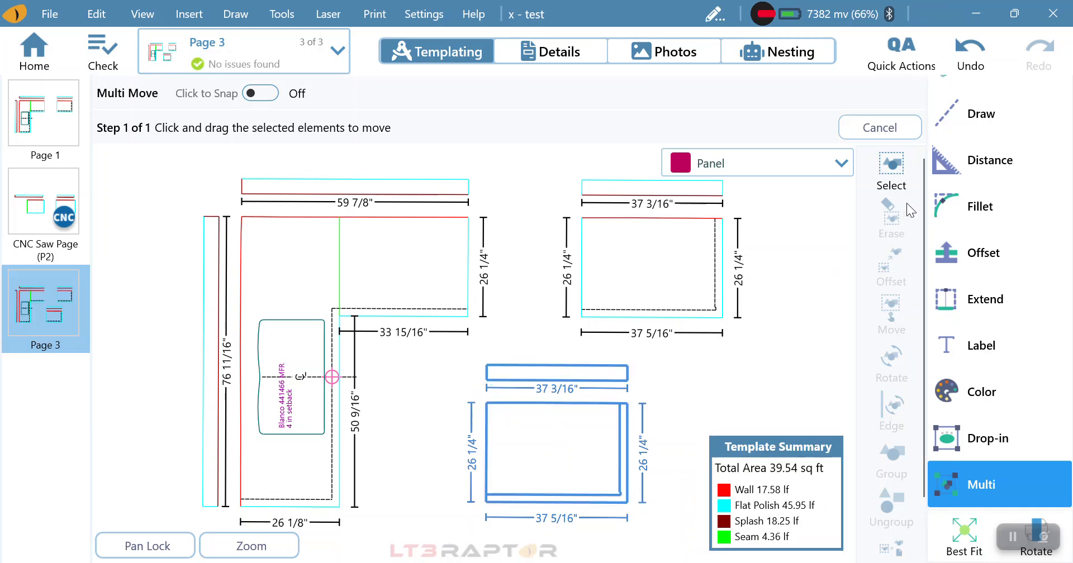
left_click(890, 171)
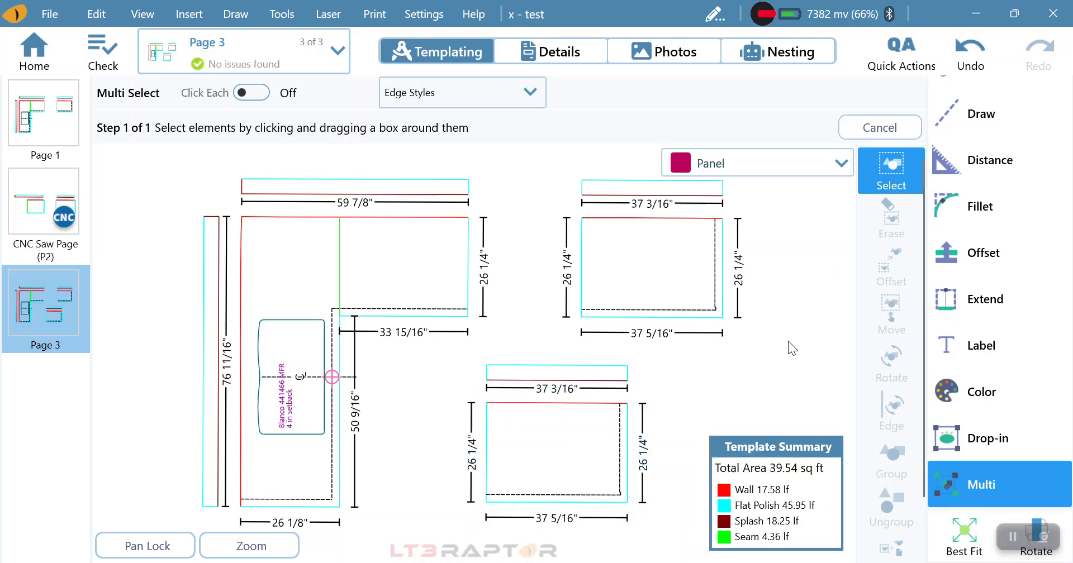
mouse_move(772, 432)
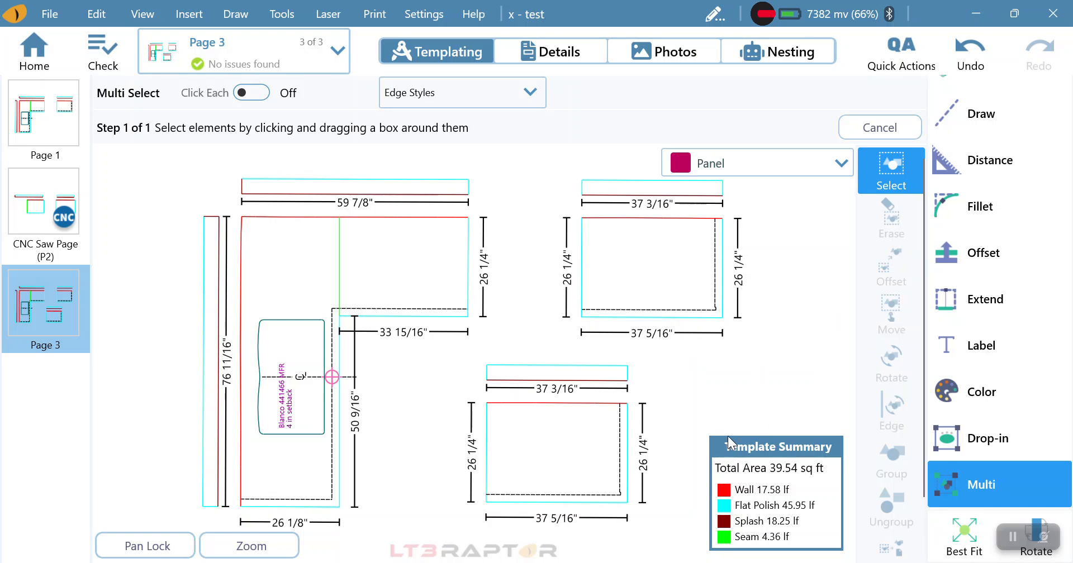
mouse_move(566, 418)
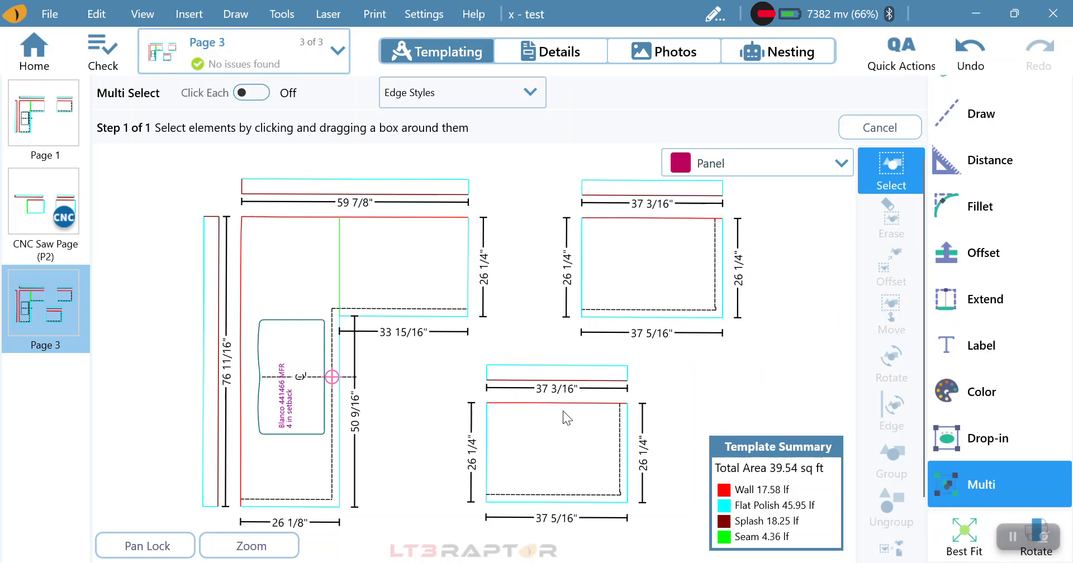
mouse_move(650, 297)
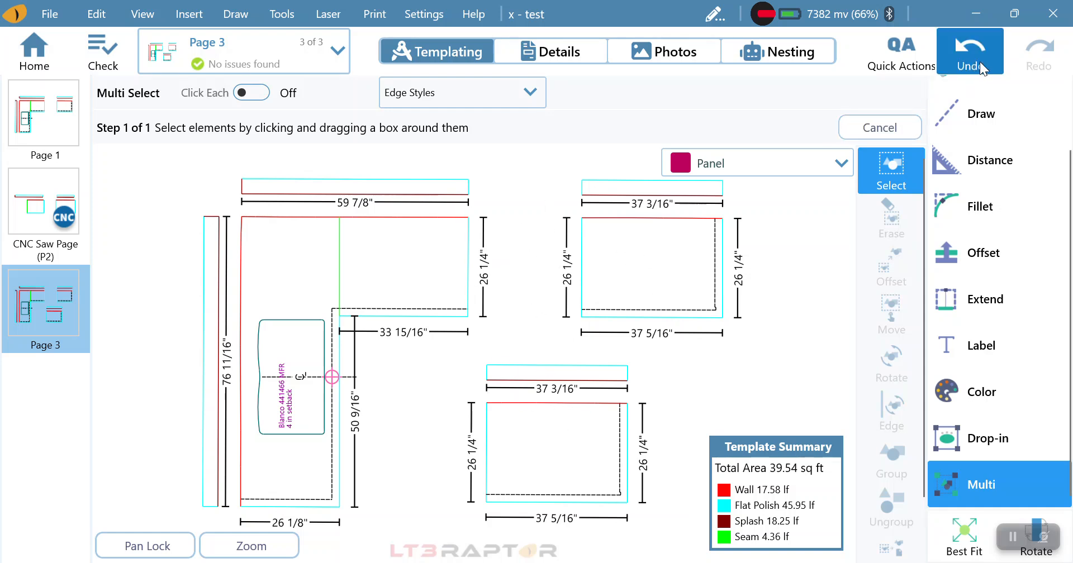
Undo the extra piece on Page 3 and duplicate Page 1 as Page 4
left_click(969, 51)
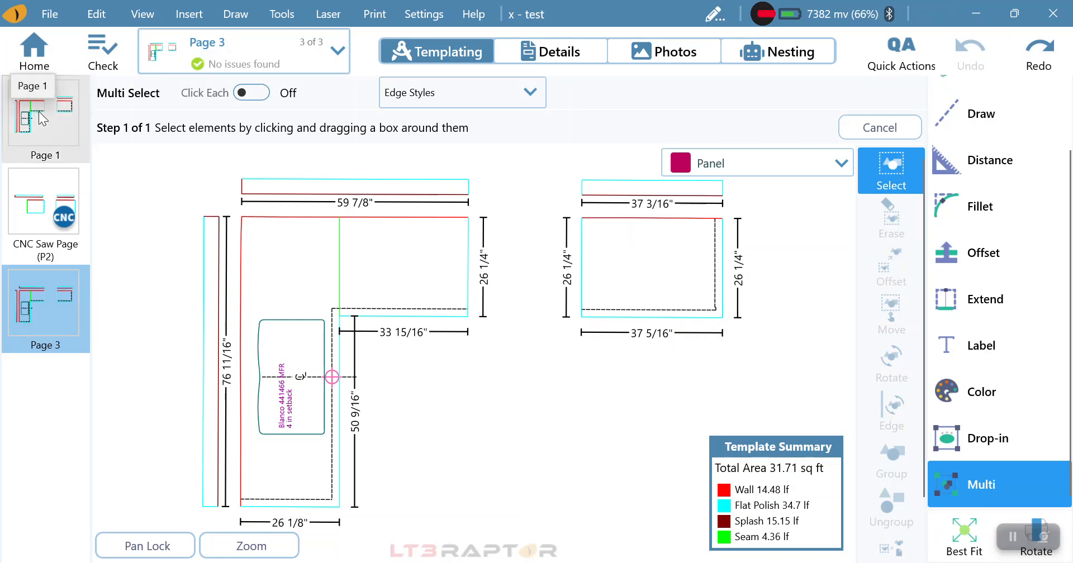
left_click(45, 112)
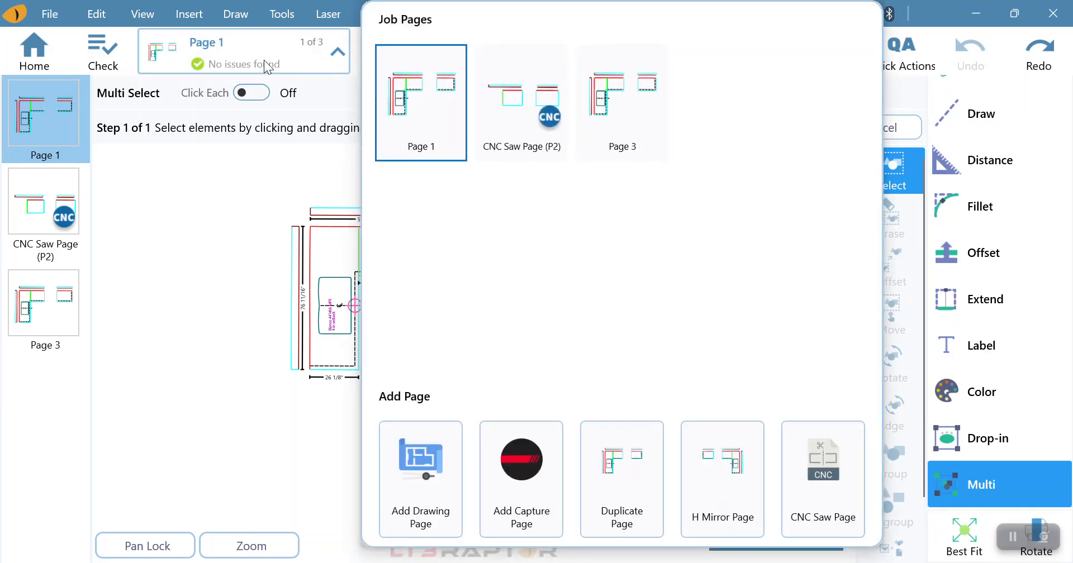
mouse_move(622, 479)
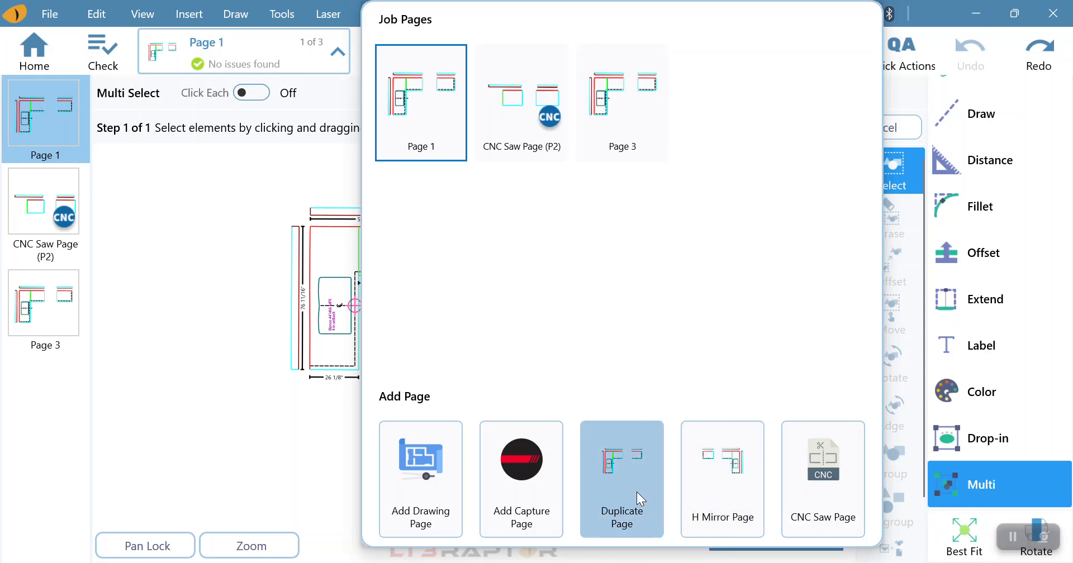
left_click(622, 478)
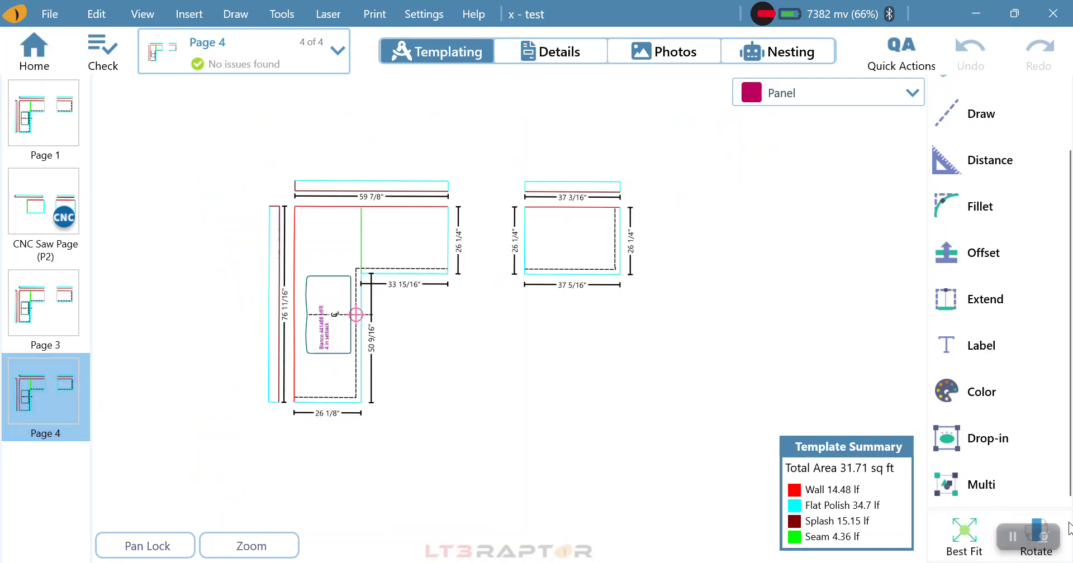
Erase the L-shaped top from Page 4 and the small rectangle from Page 1
left_click(981, 484)
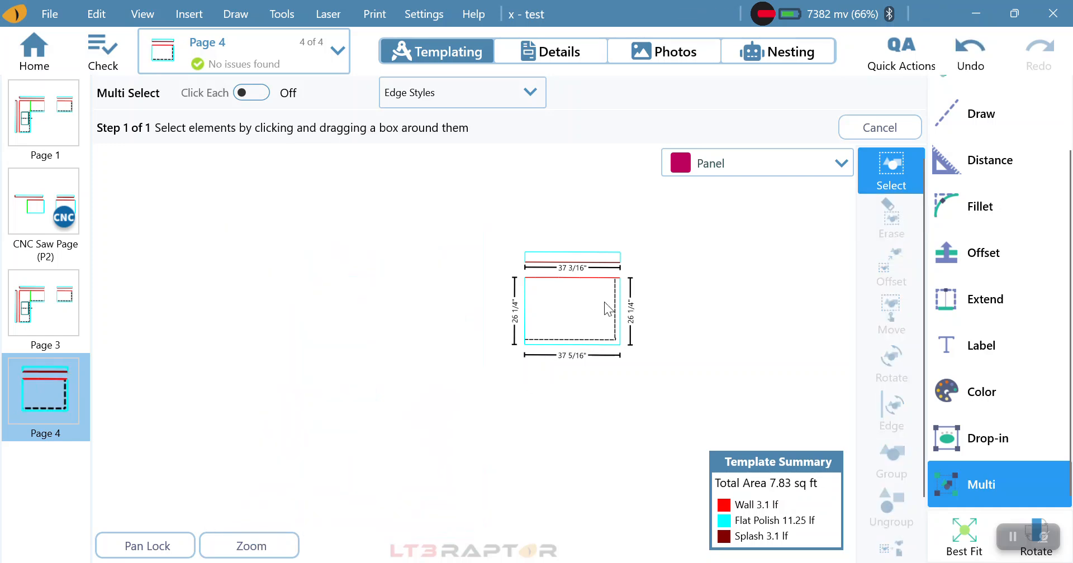
left_click(44, 113)
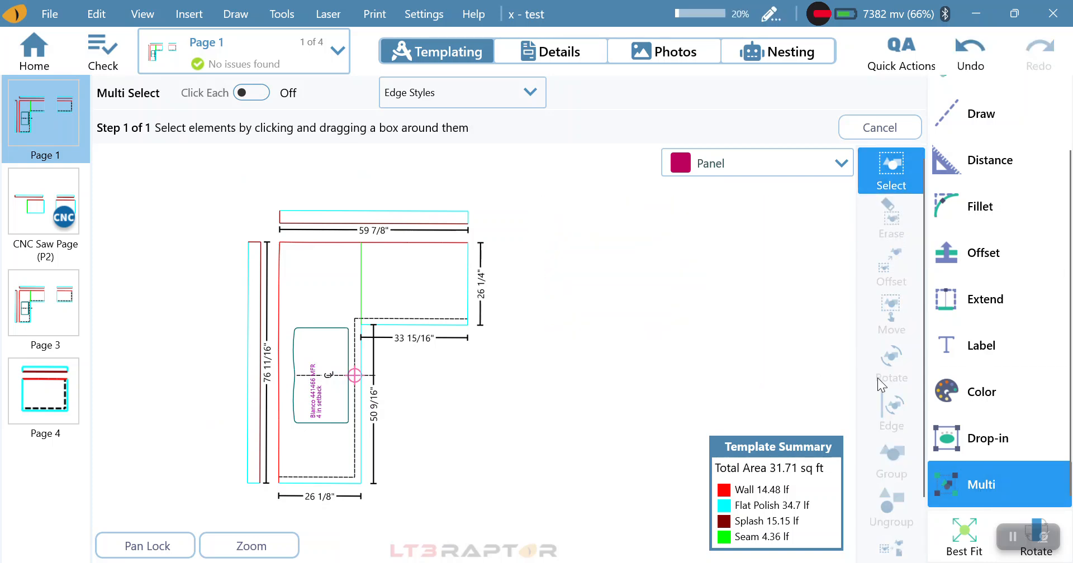
left_click(964, 541)
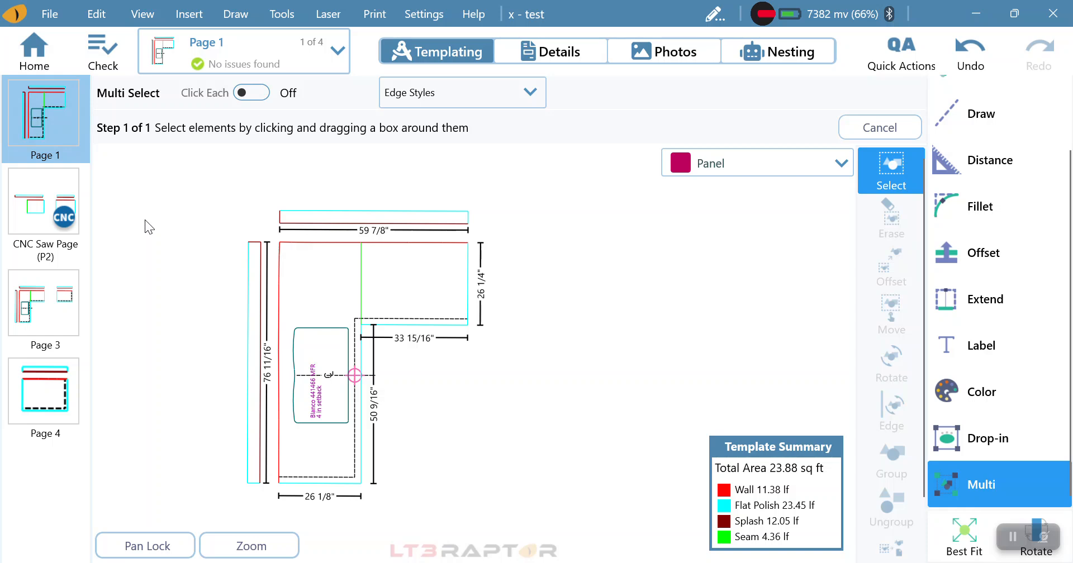
mouse_move(229, 234)
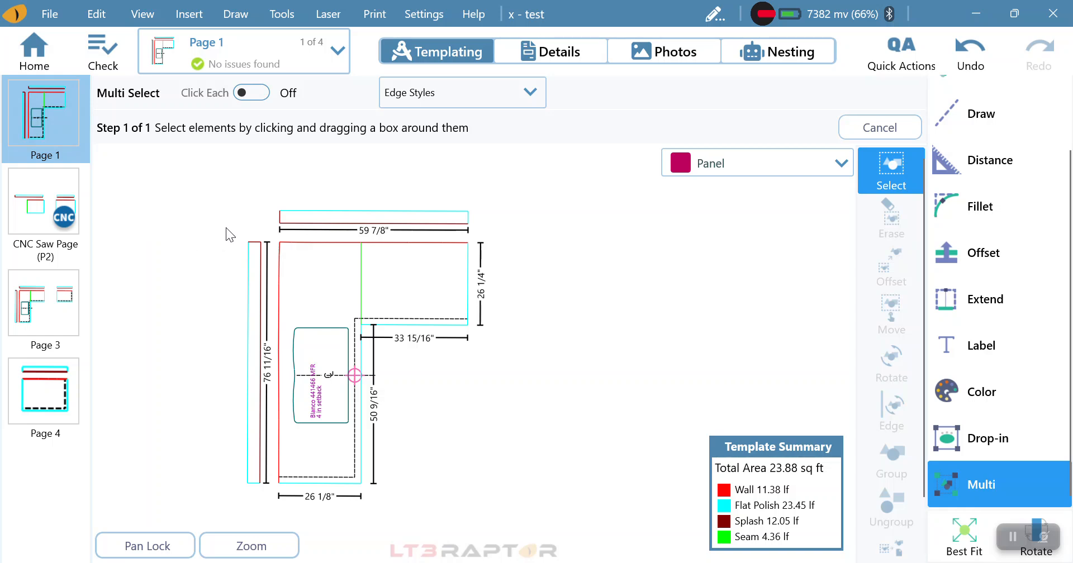
mouse_move(225, 236)
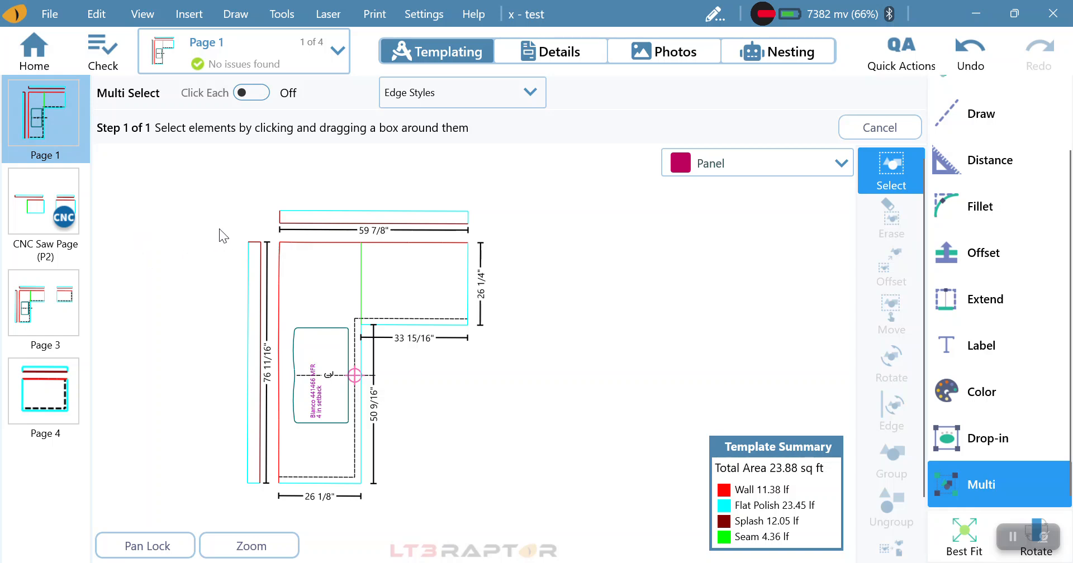
mouse_move(198, 215)
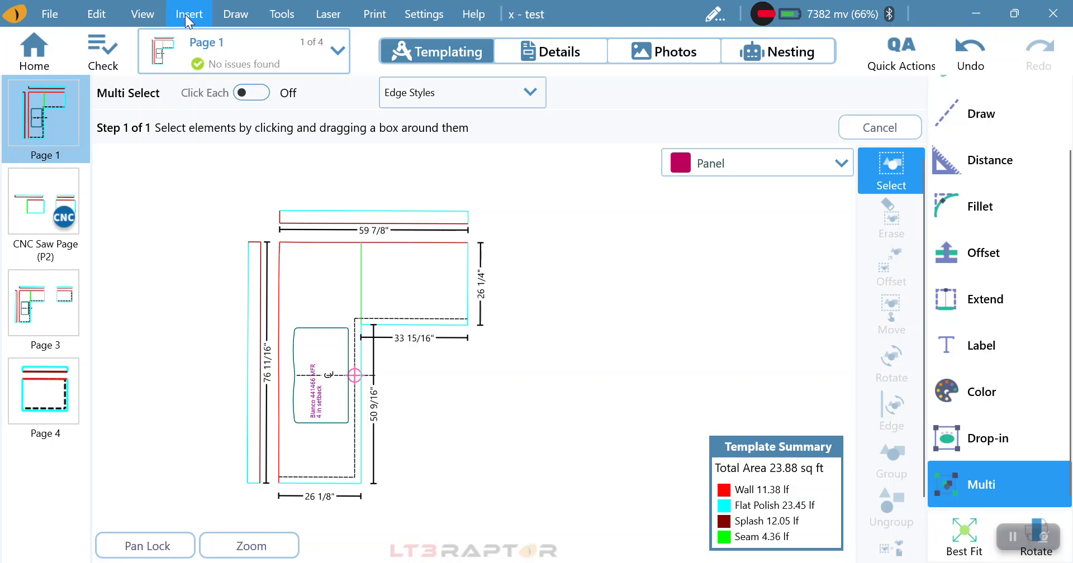
Import only the circle-cutout page from an existing job through the Merge Job Assistant
left_click(188, 14)
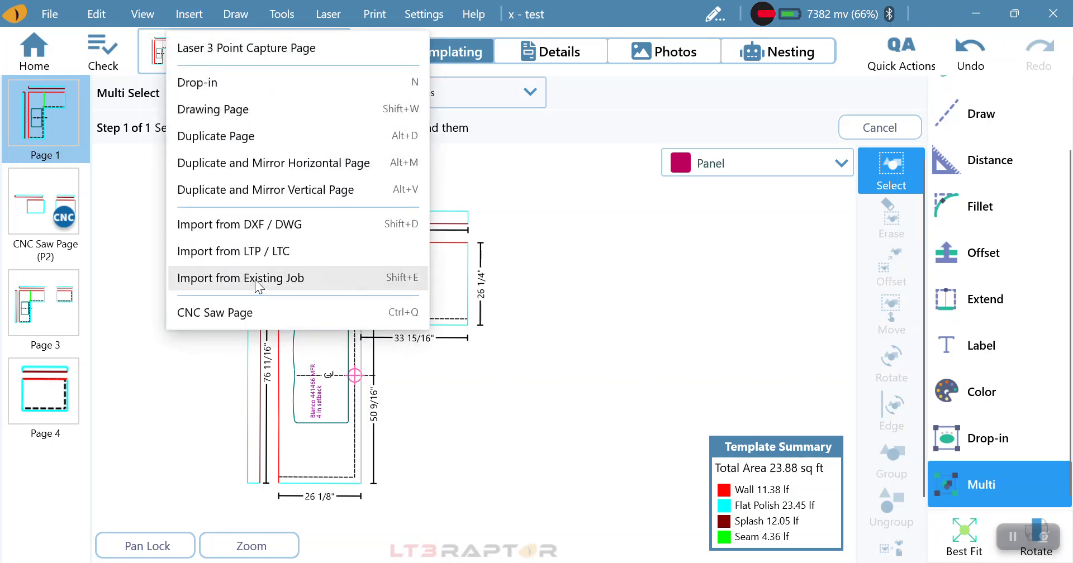
left_click(241, 278)
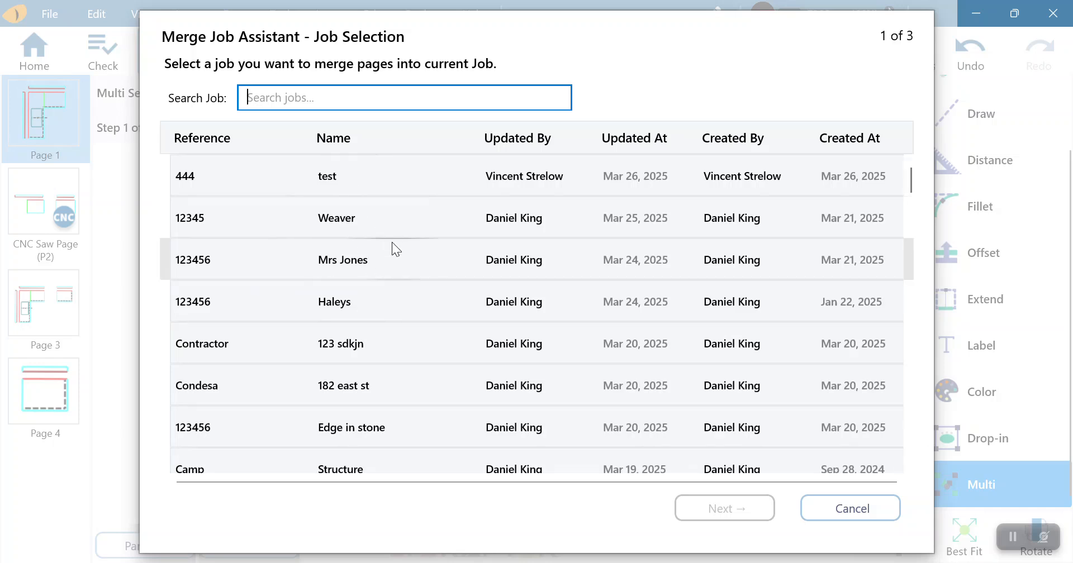
left_click(342, 260)
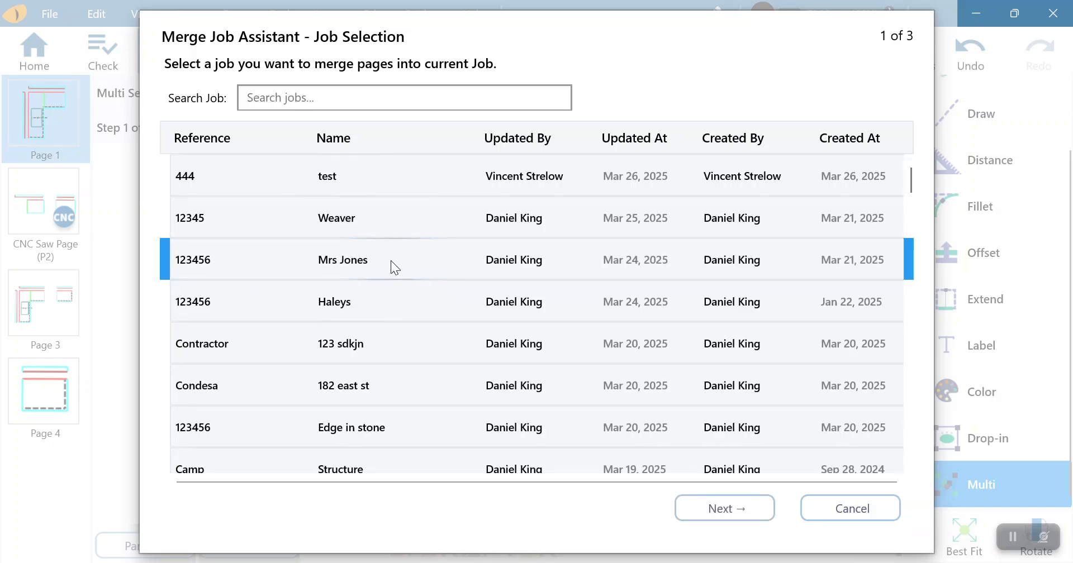
left_click(723, 508)
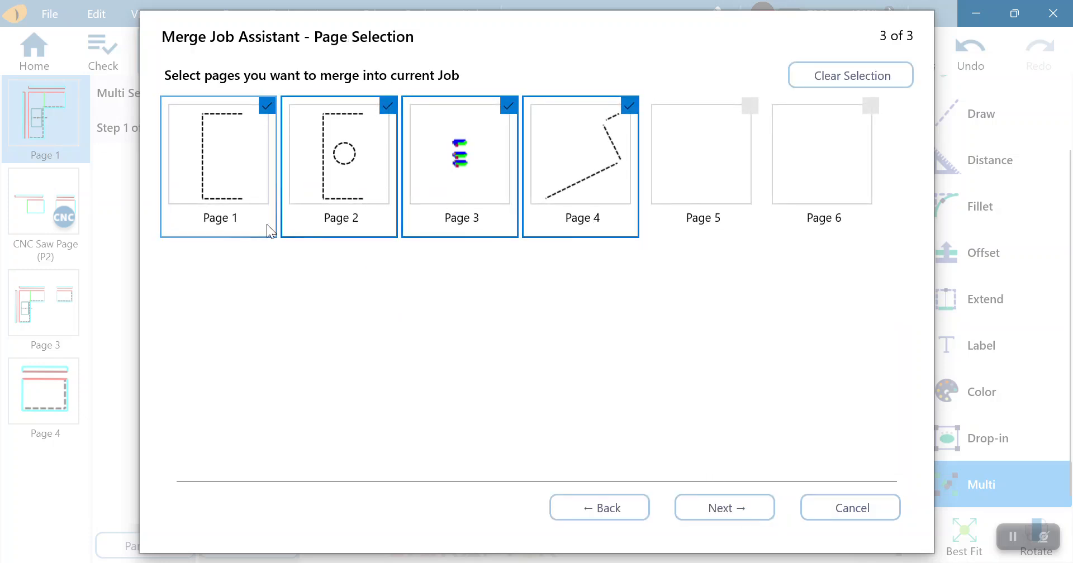
left_click(629, 105)
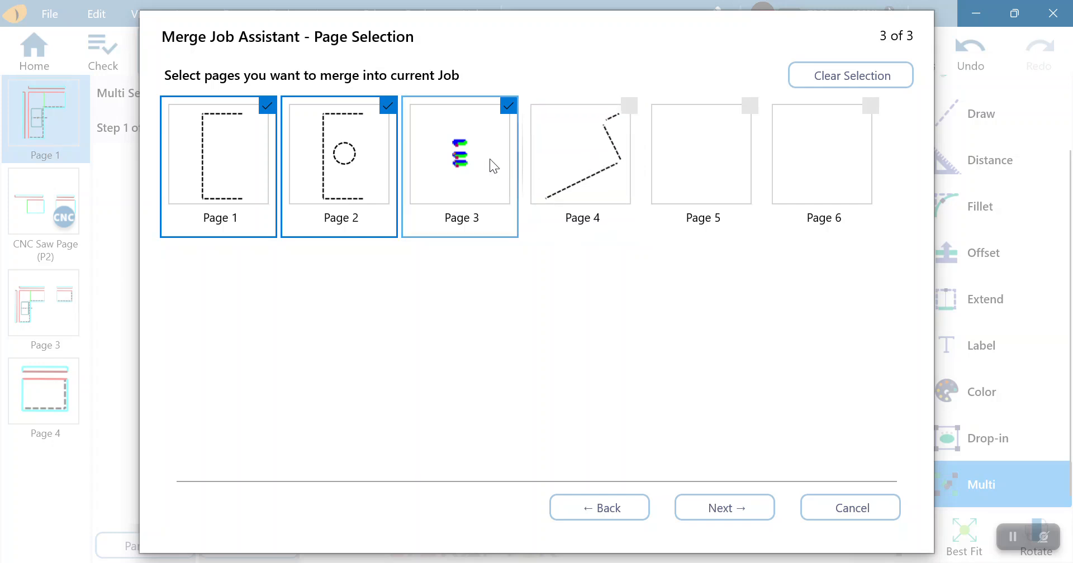
left_click(723, 508)
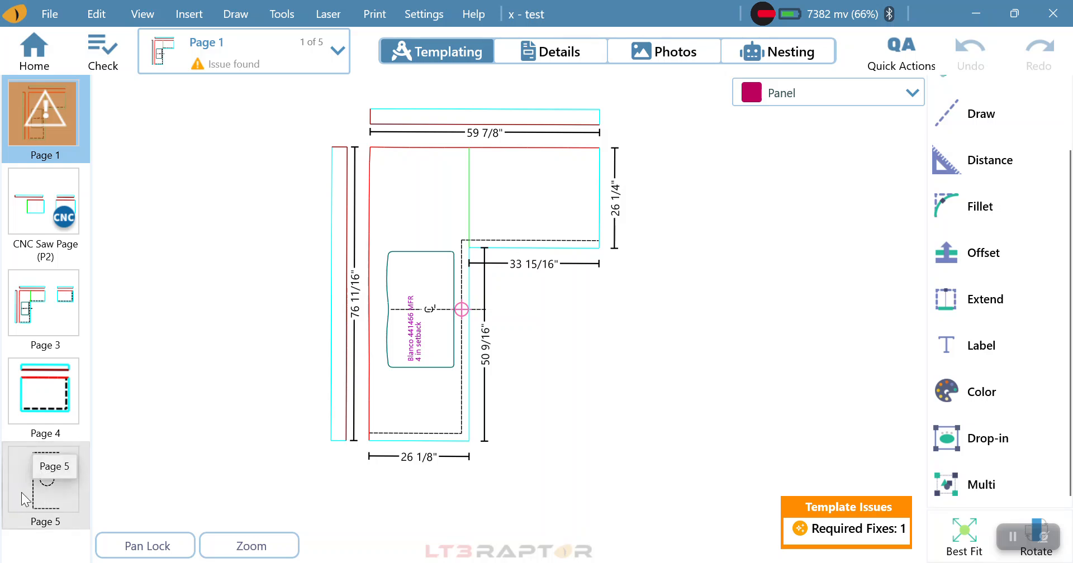
mouse_move(91, 540)
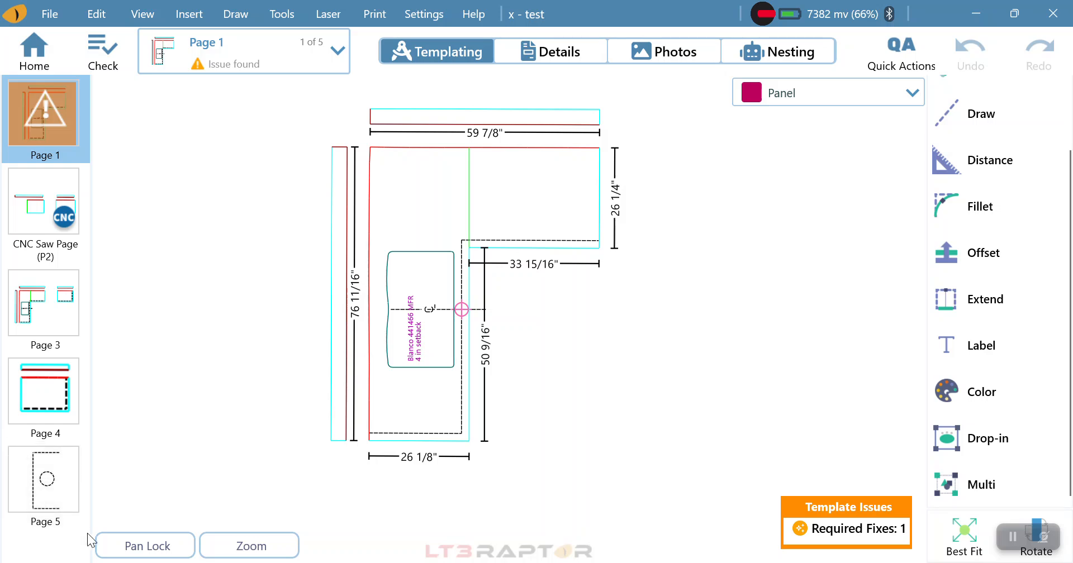